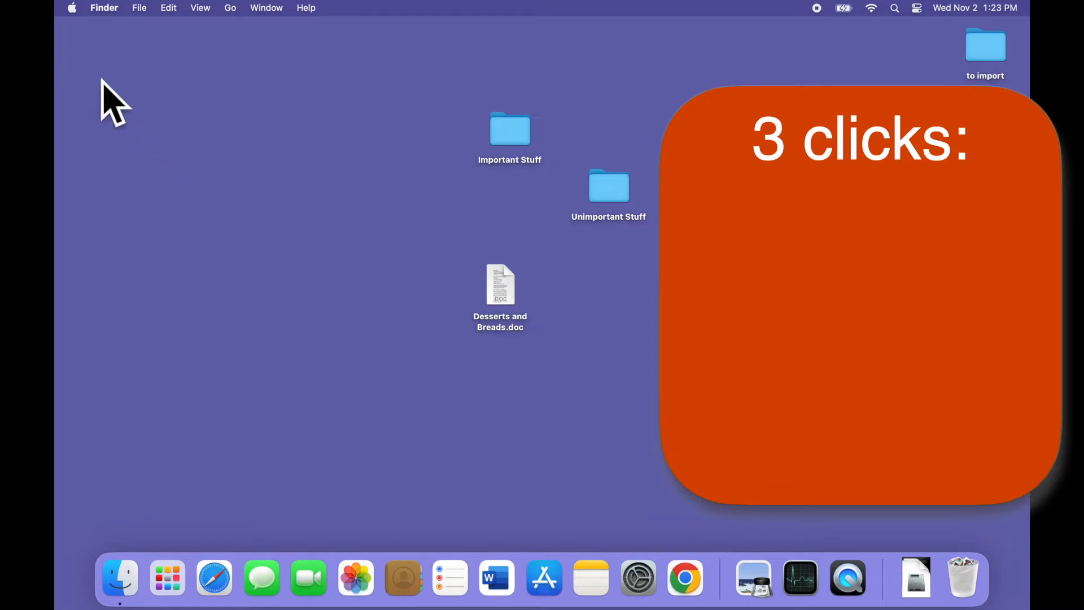
- Choose About This Mac from the Apple menu to reach the Mac overview
left_click(72, 8)
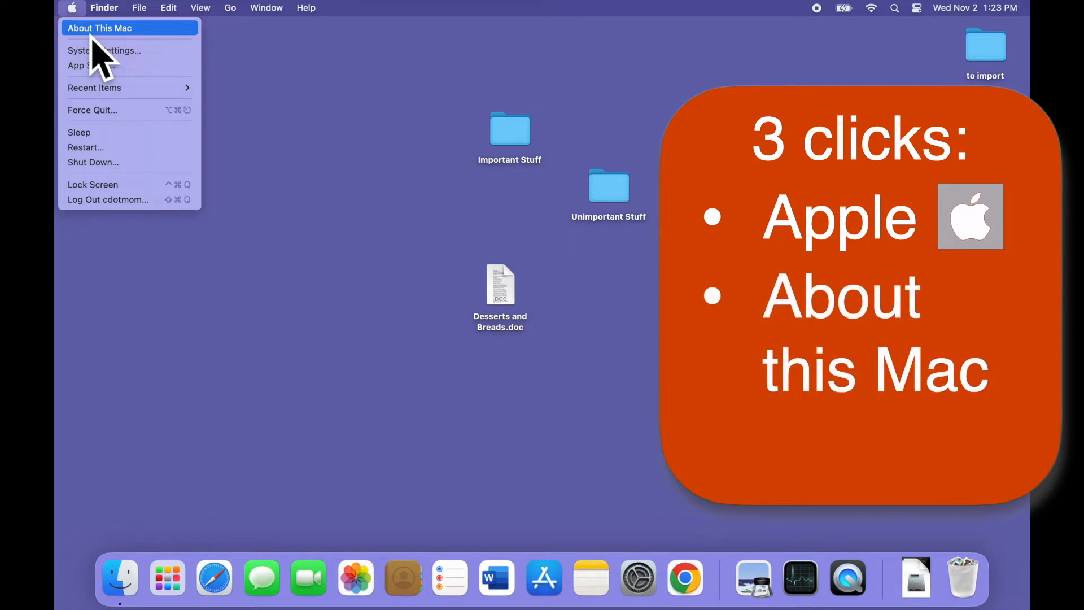
left_click(101, 27)
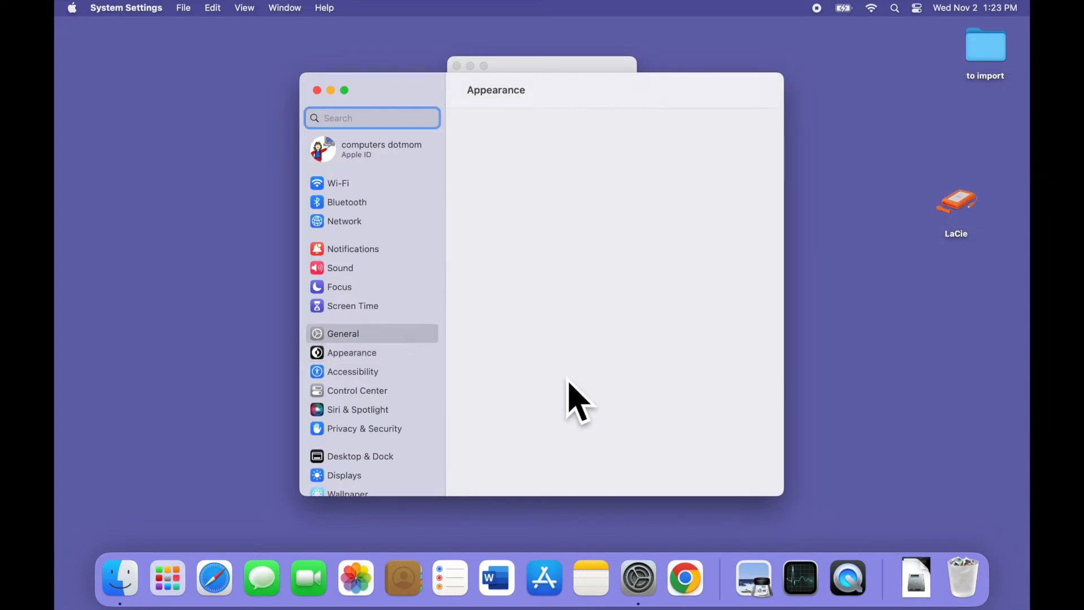
- Show the About page with the MacBook Air's model, memory and macOS Ventura version
left_click(343, 333)
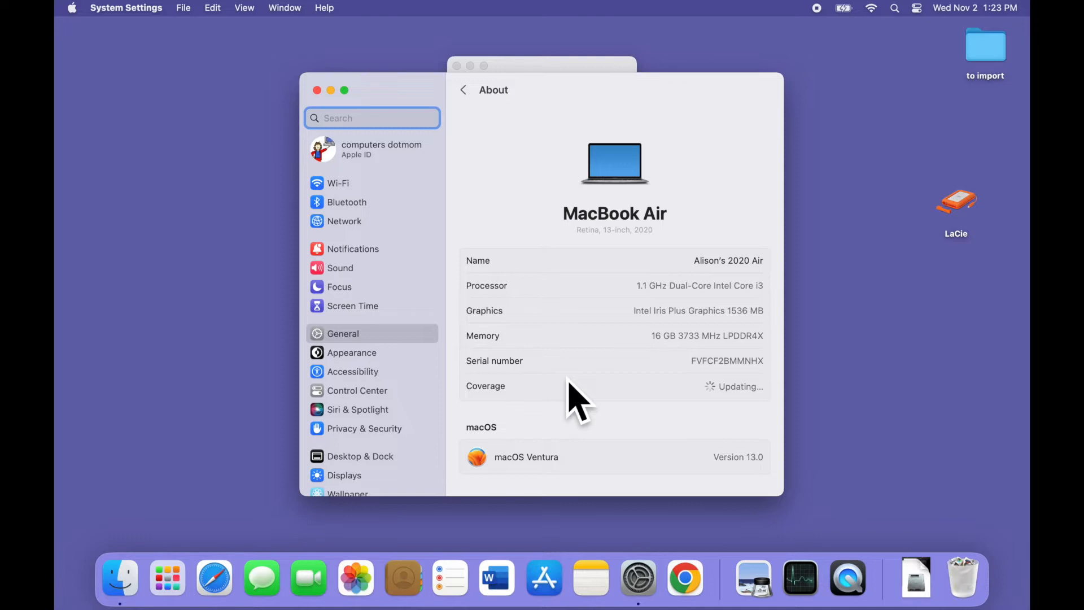
mouse_move(414, 401)
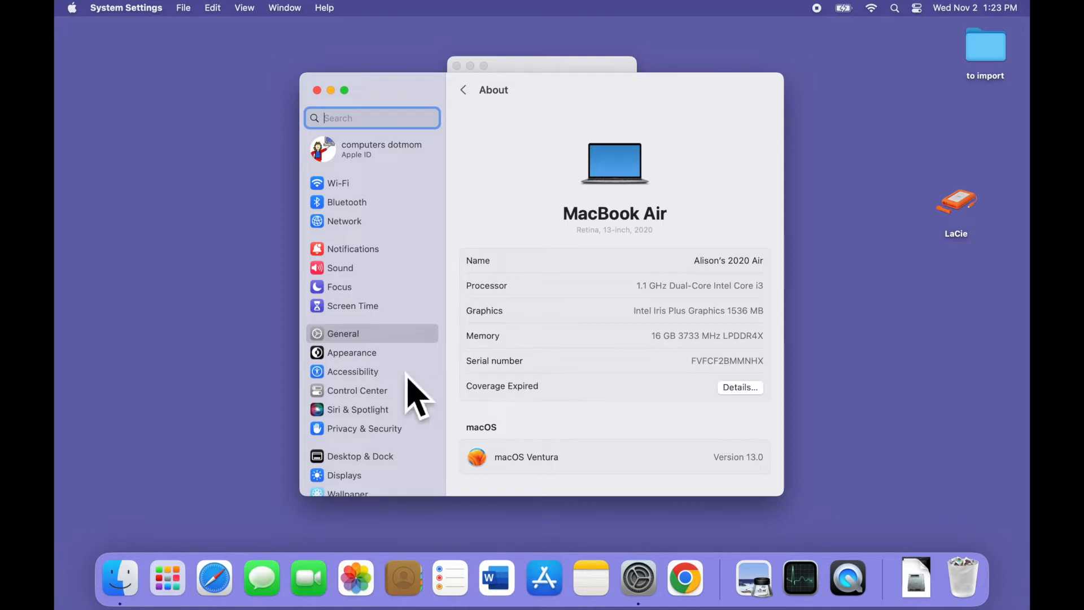
- Reveal the storage summary showing 147.31 GB available of 250.69 GB
scroll("down", 3)
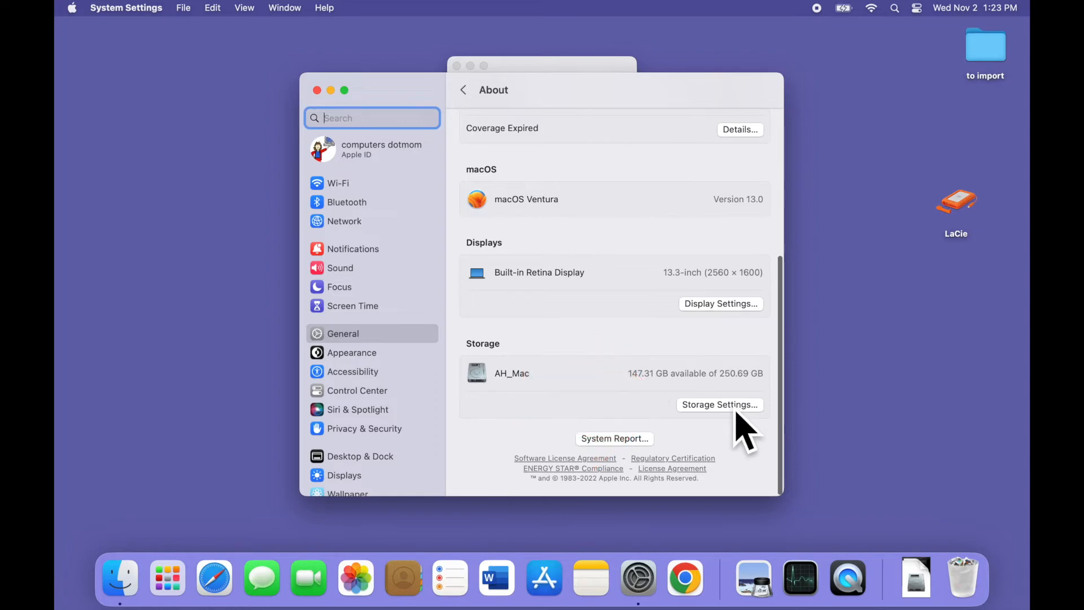
- Open Storage Settings and view the large video attachments listed under Messages
left_click(719, 404)
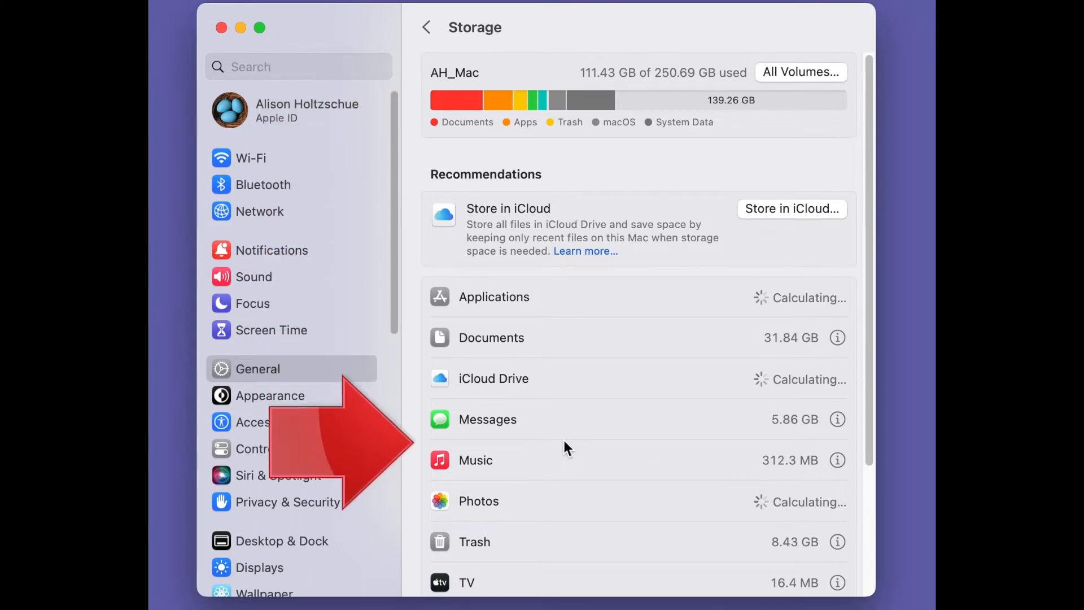
scroll("down", 3)
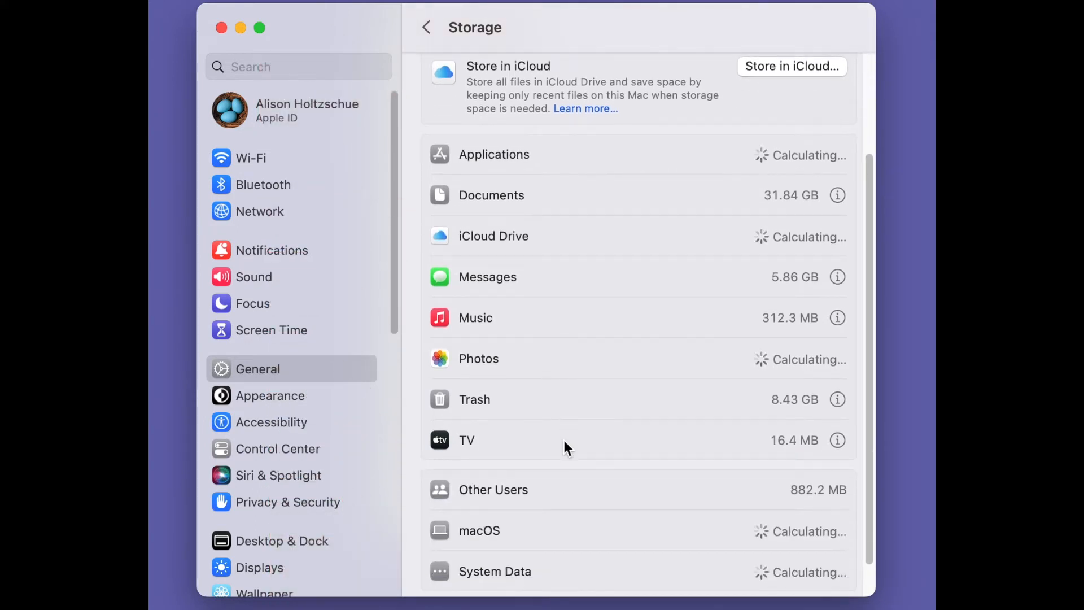
scroll("down", 3)
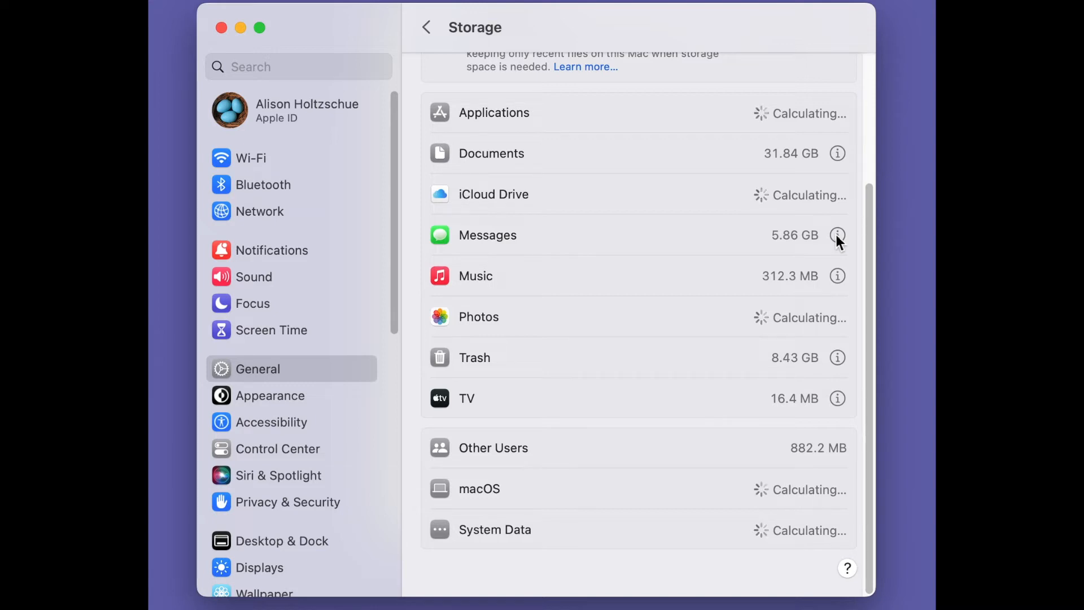
left_click(837, 235)
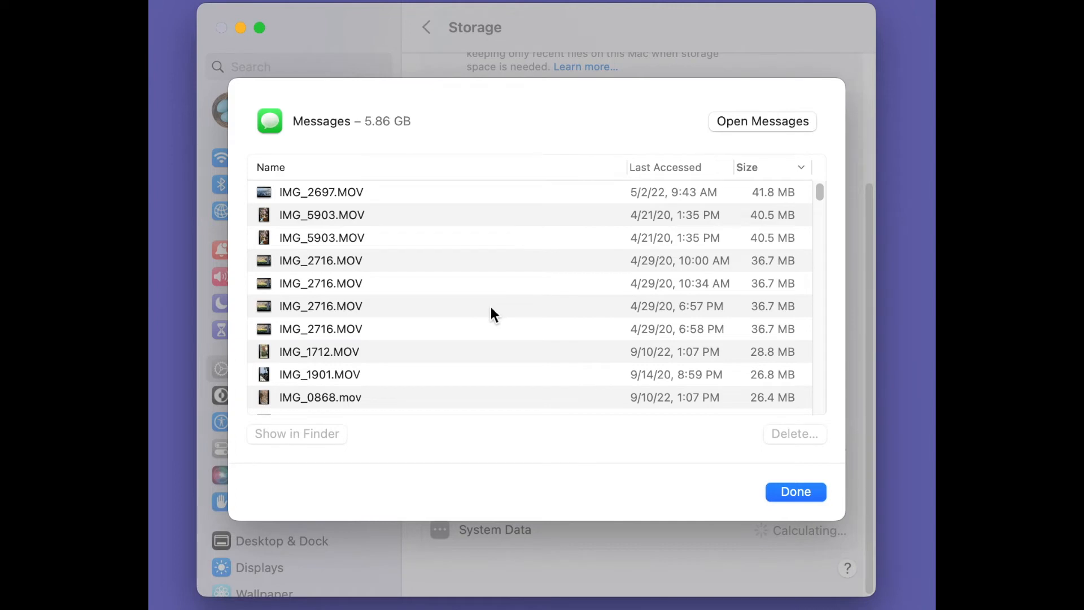
scroll("down", 3)
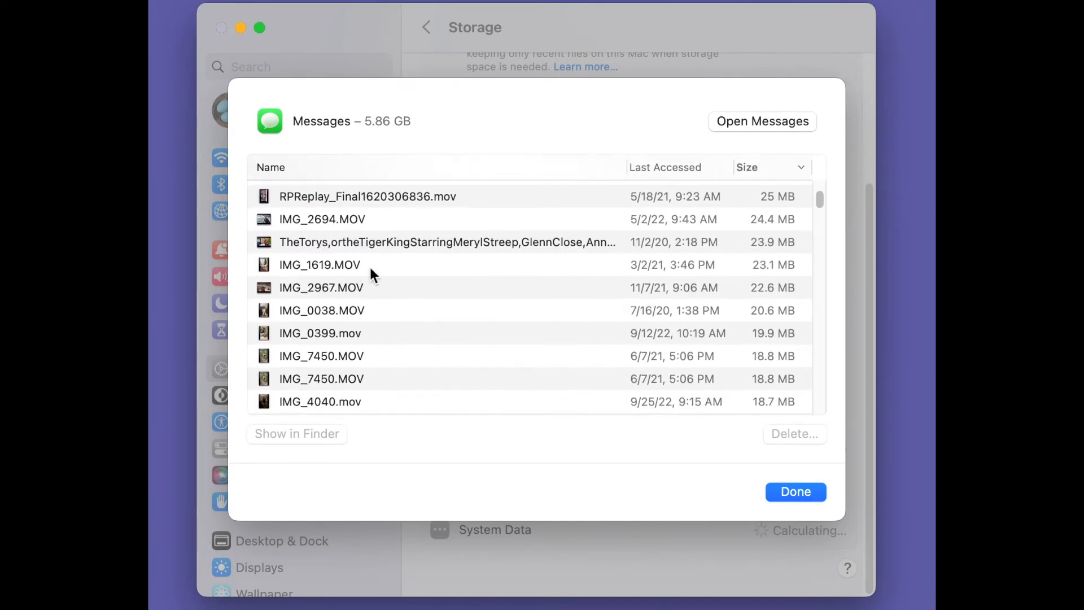
left_click(296, 434)
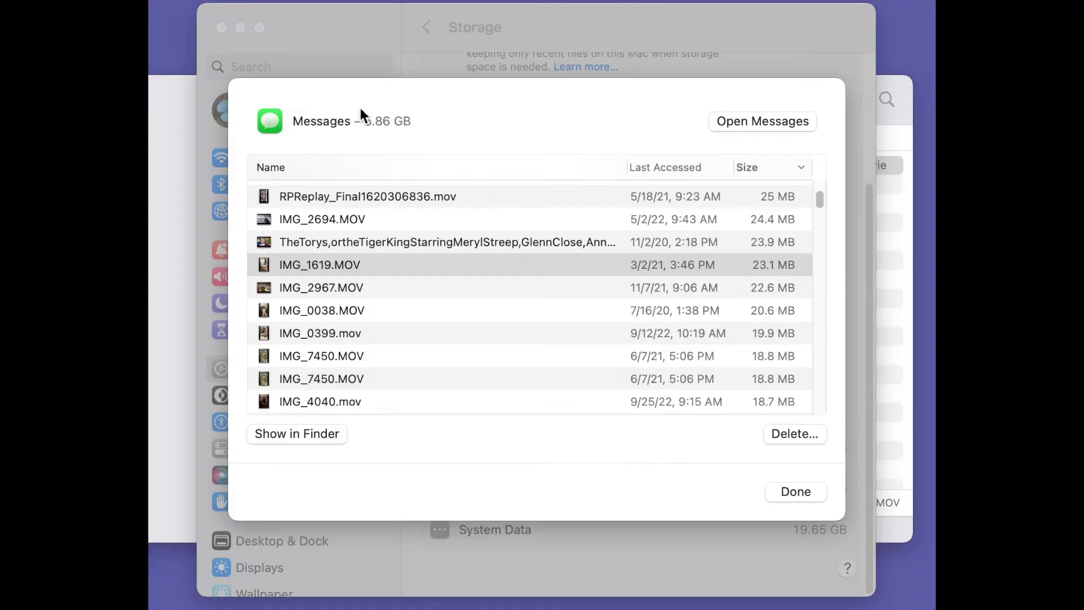
left_click(320, 264)
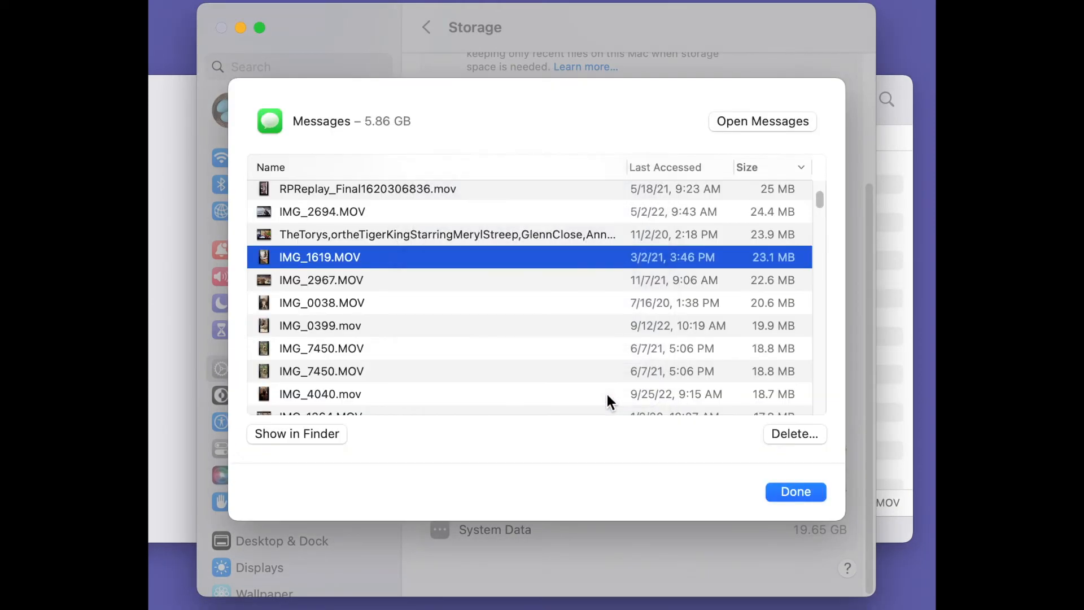
left_click(794, 492)
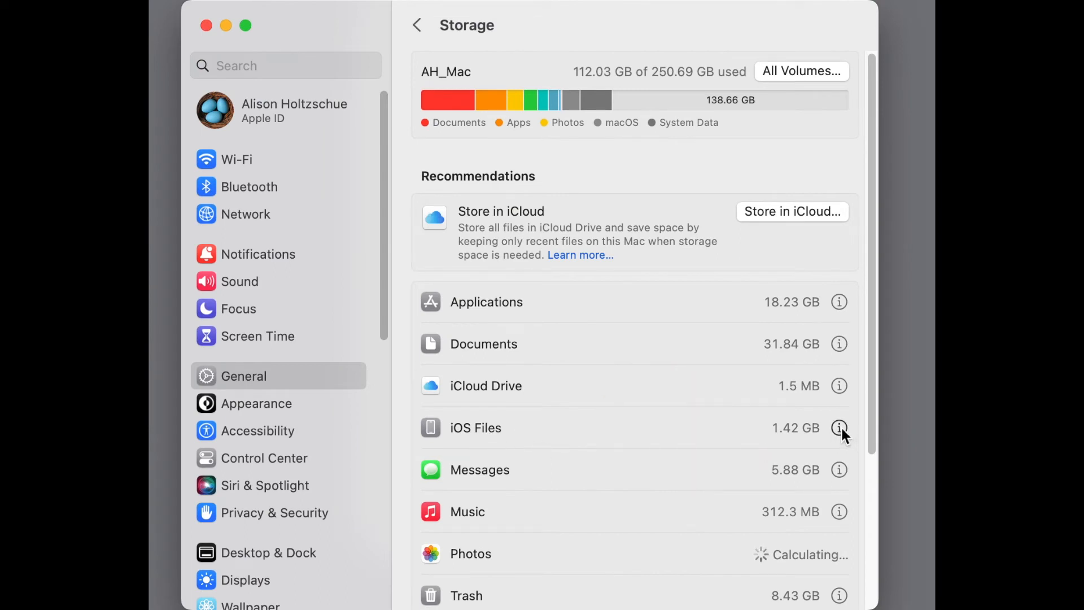
- Delete the 1.42 GB iOS 9.3.5 for iPad 2 file from iOS Files and finish
left_click(838, 427)
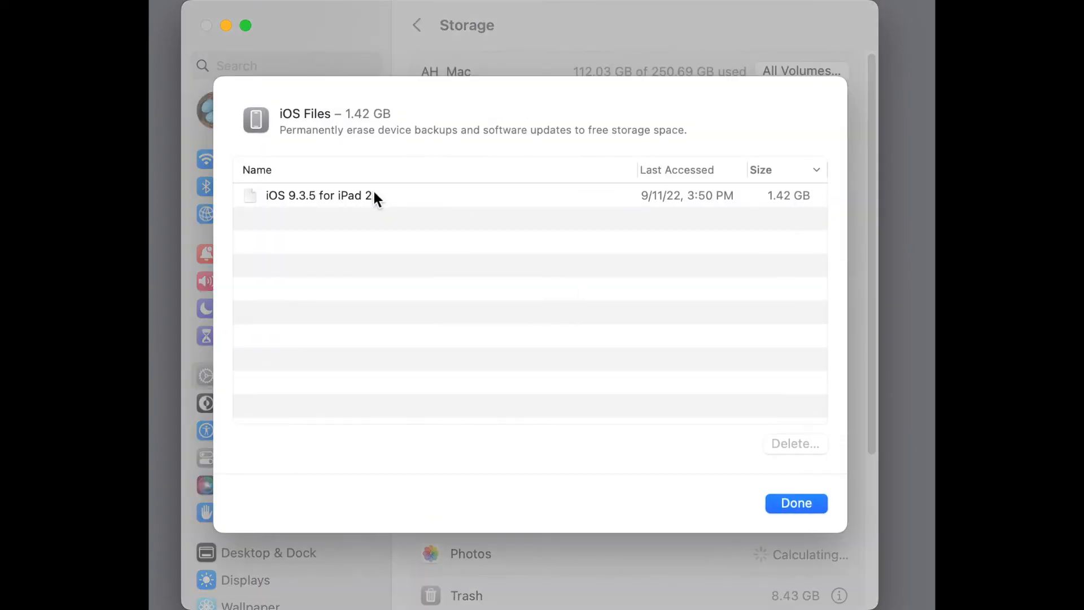
left_click(319, 195)
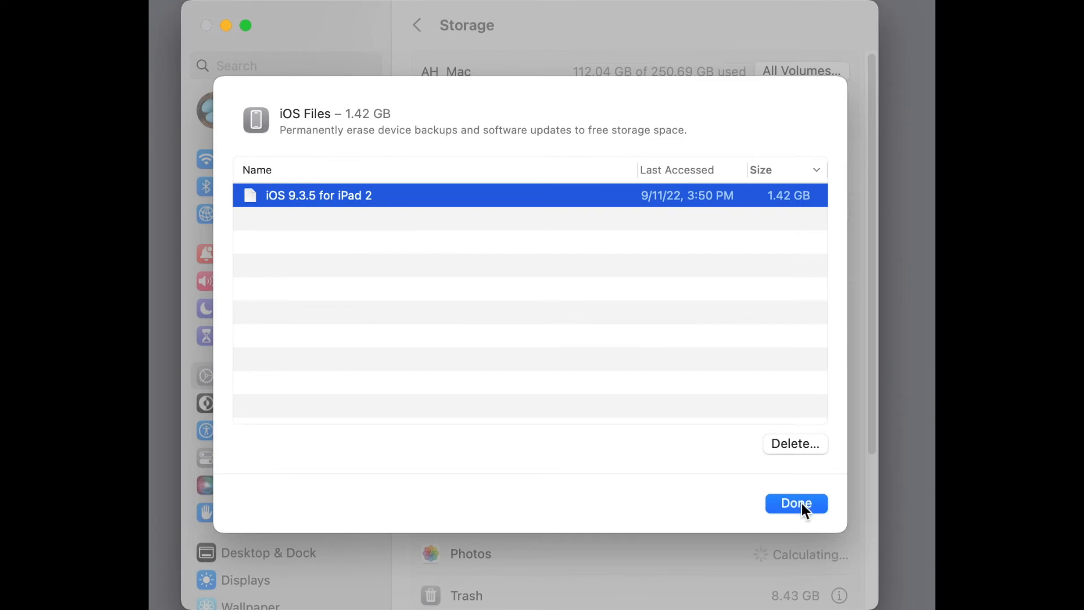
left_click(795, 502)
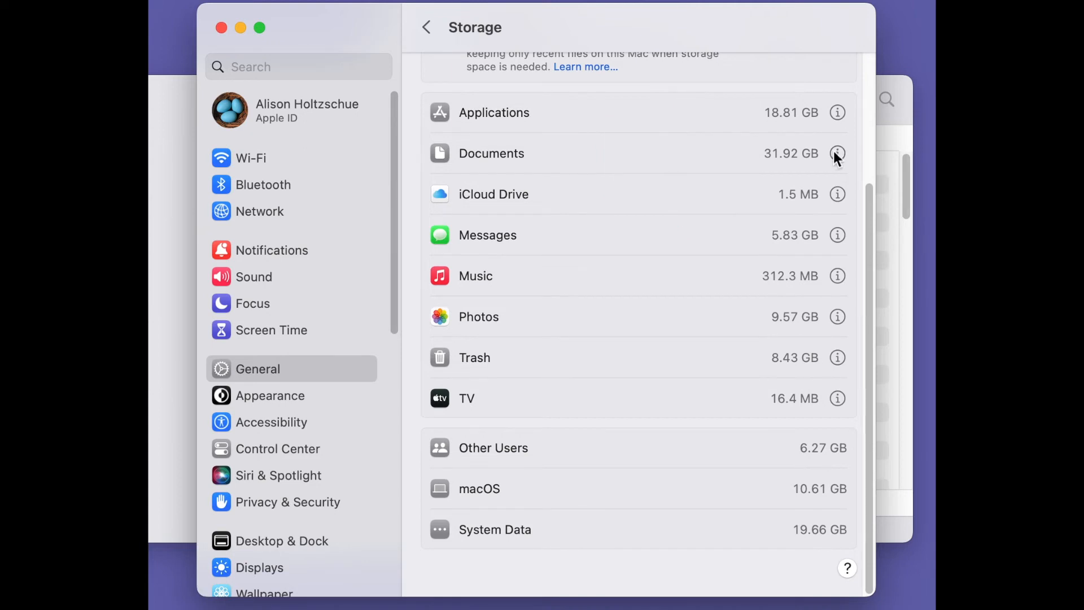
left_click(837, 152)
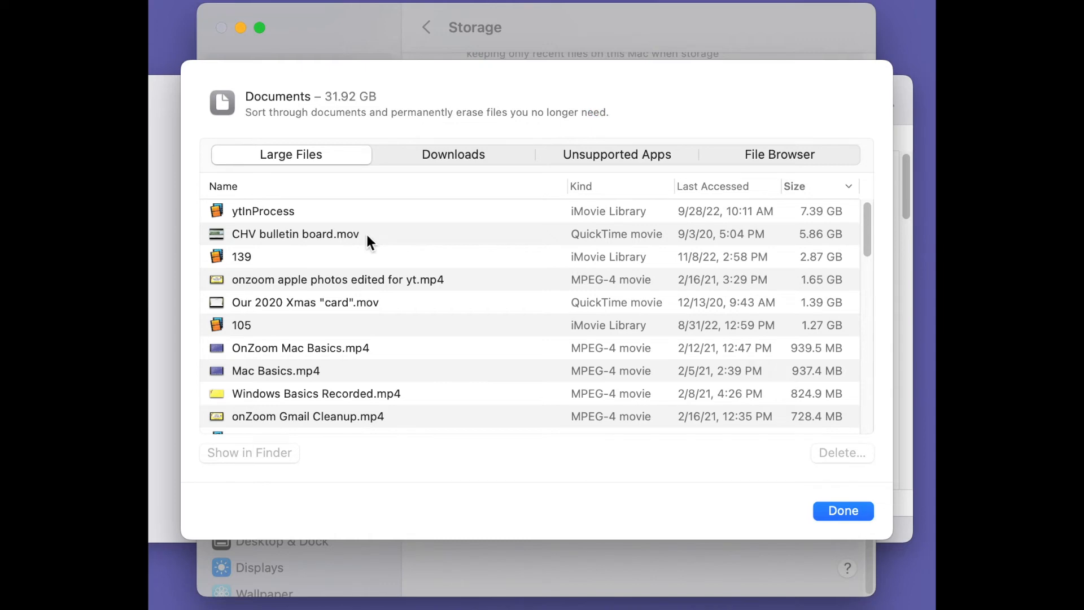
left_click(453, 154)
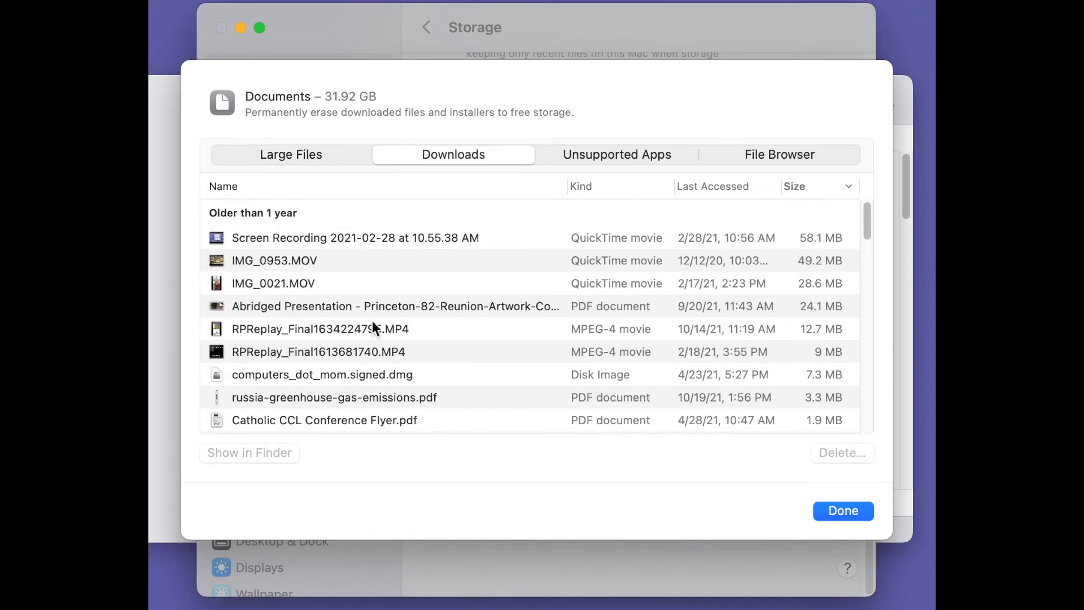
left_click(394, 306)
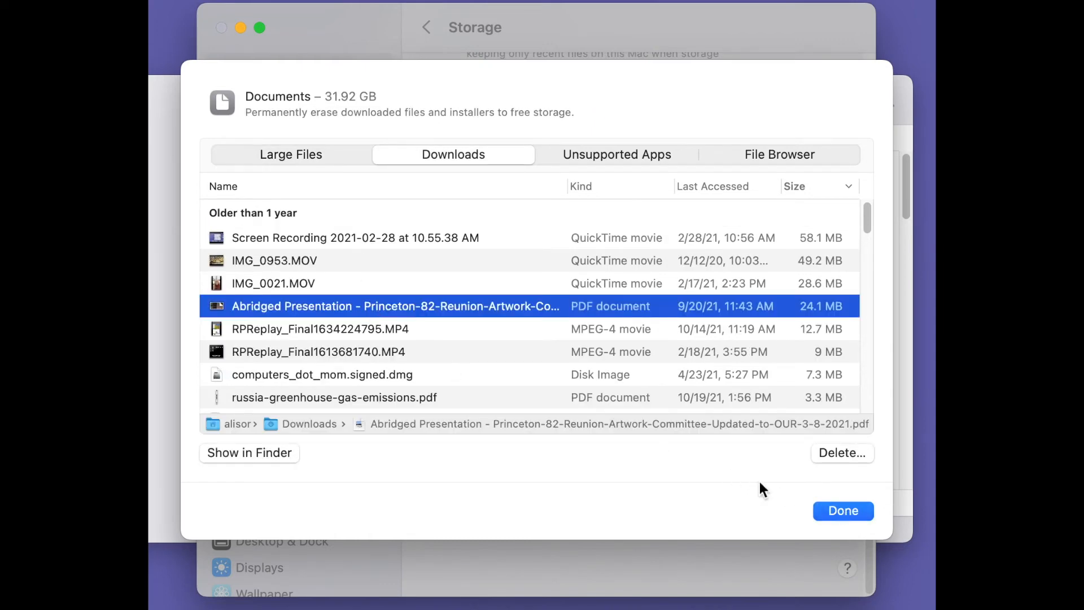
left_click(841, 510)
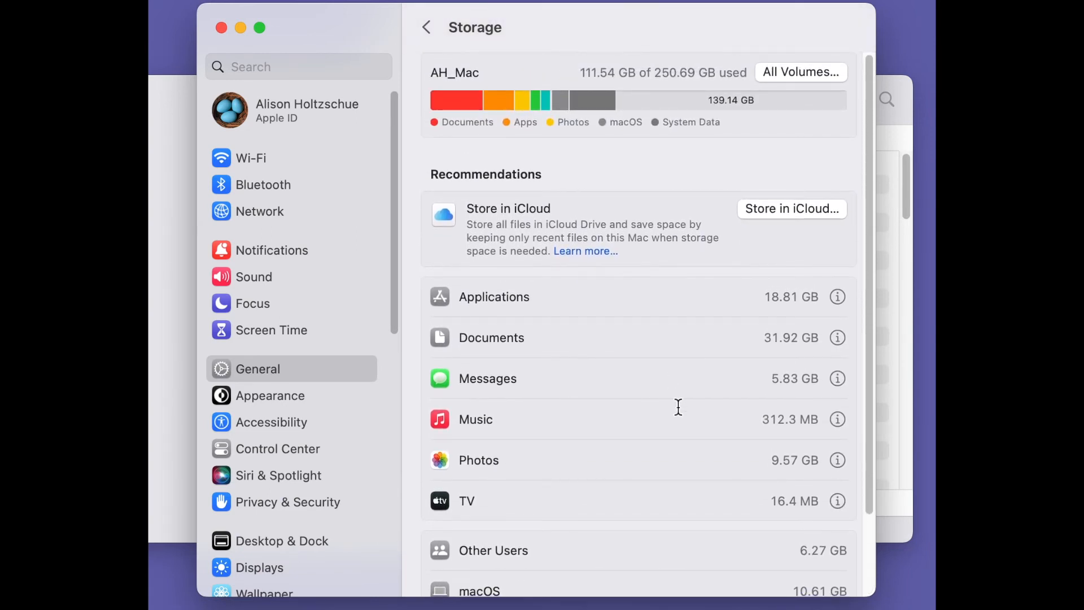
mouse_move(407, 163)
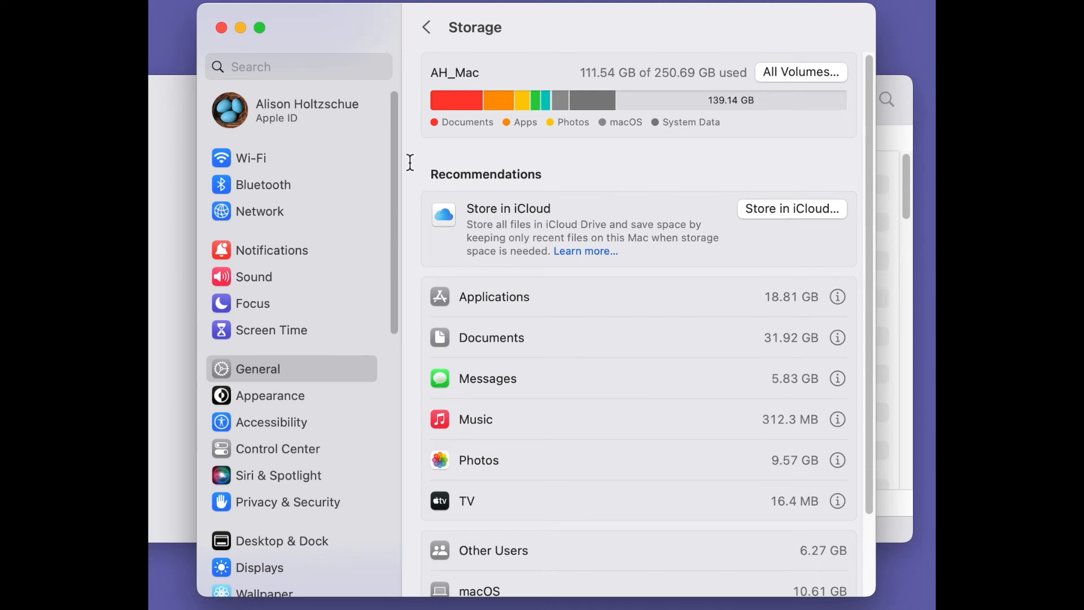